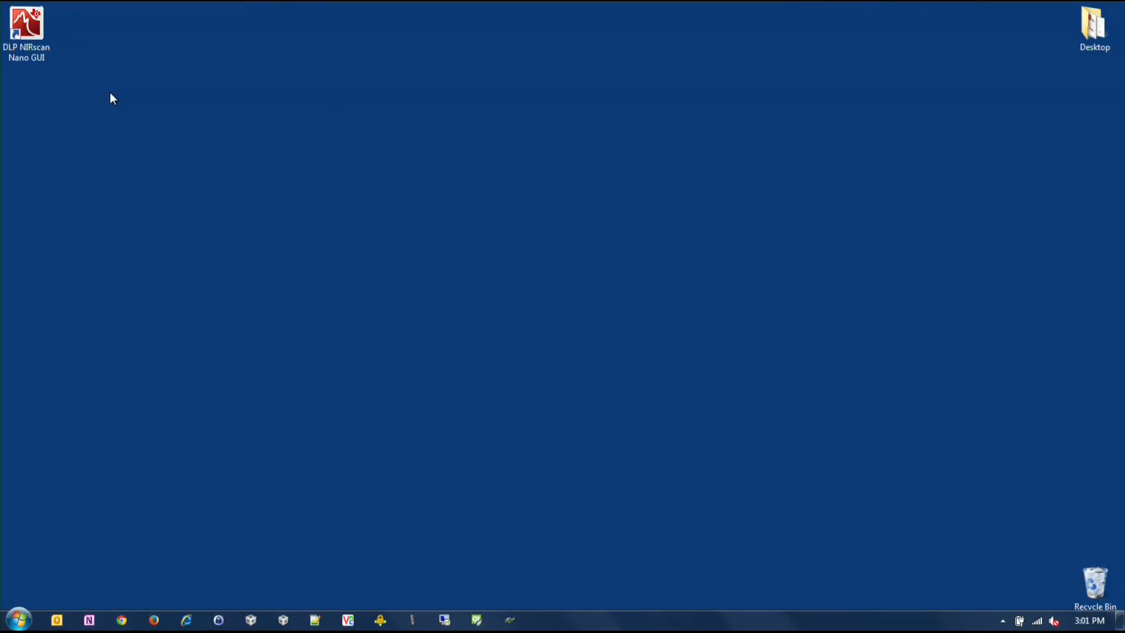
Launch the DLP NIRscan Nano GUI from its desktop shortcut and maximize the window
left_click(26, 22)
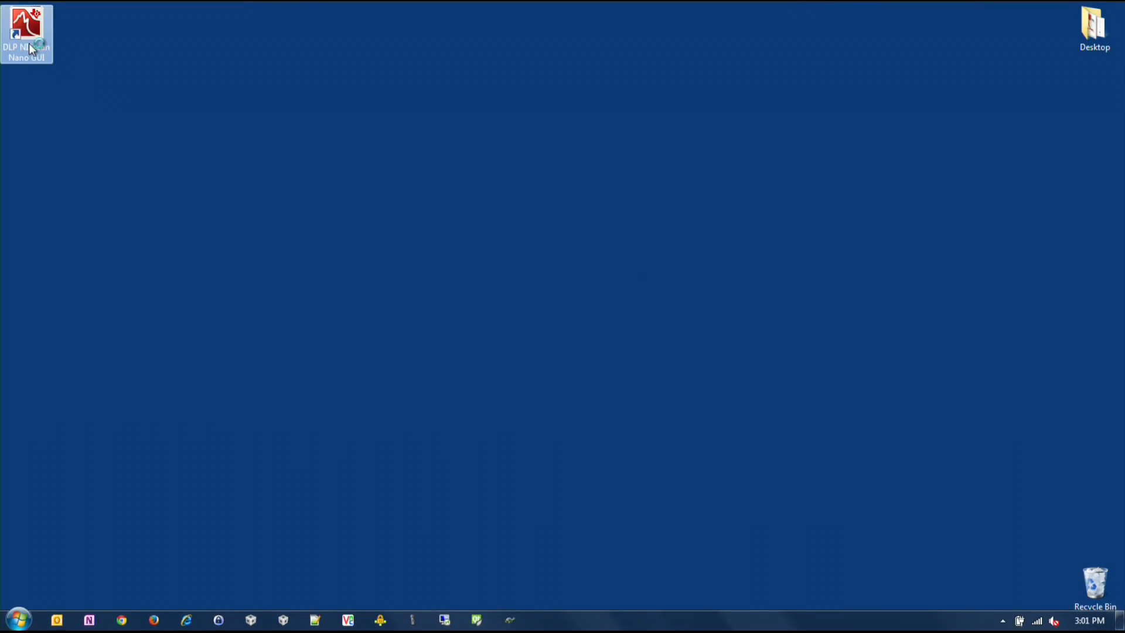
double_click(26, 24)
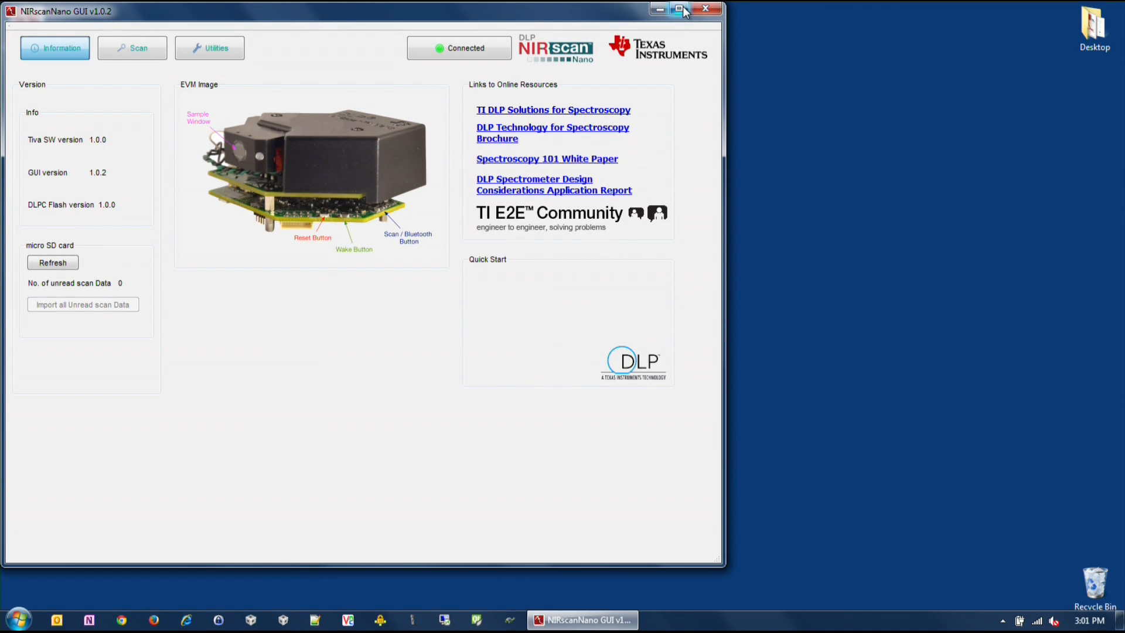
left_click(679, 9)
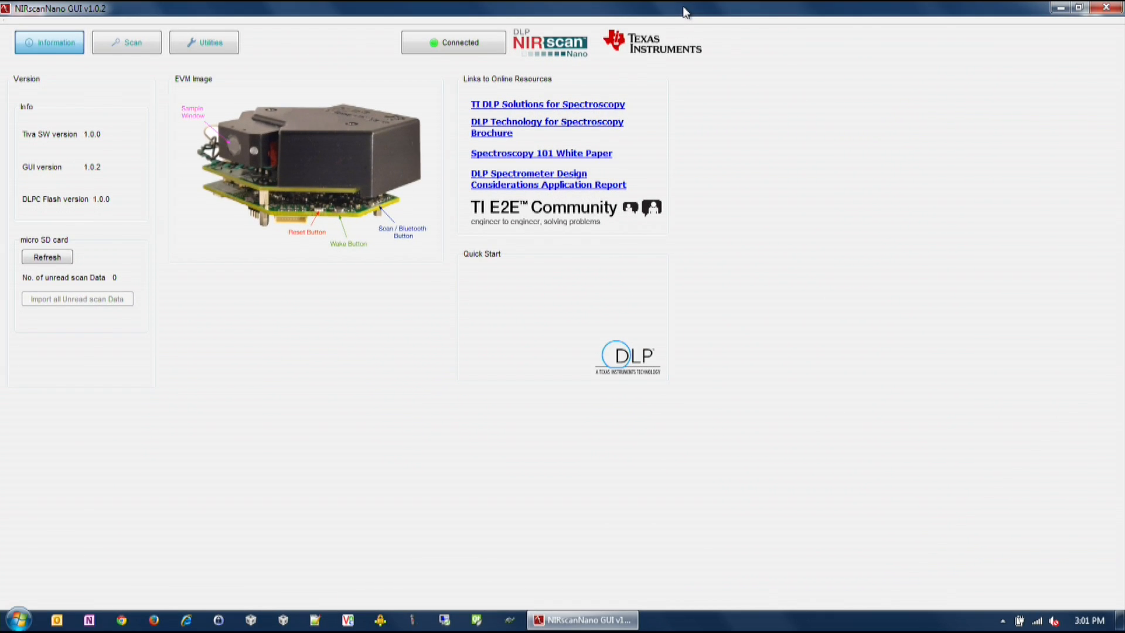
From the Scan page, show the device-stored Scan Config 1 (900–1700 nm) in the configuration manager
left_click(127, 42)
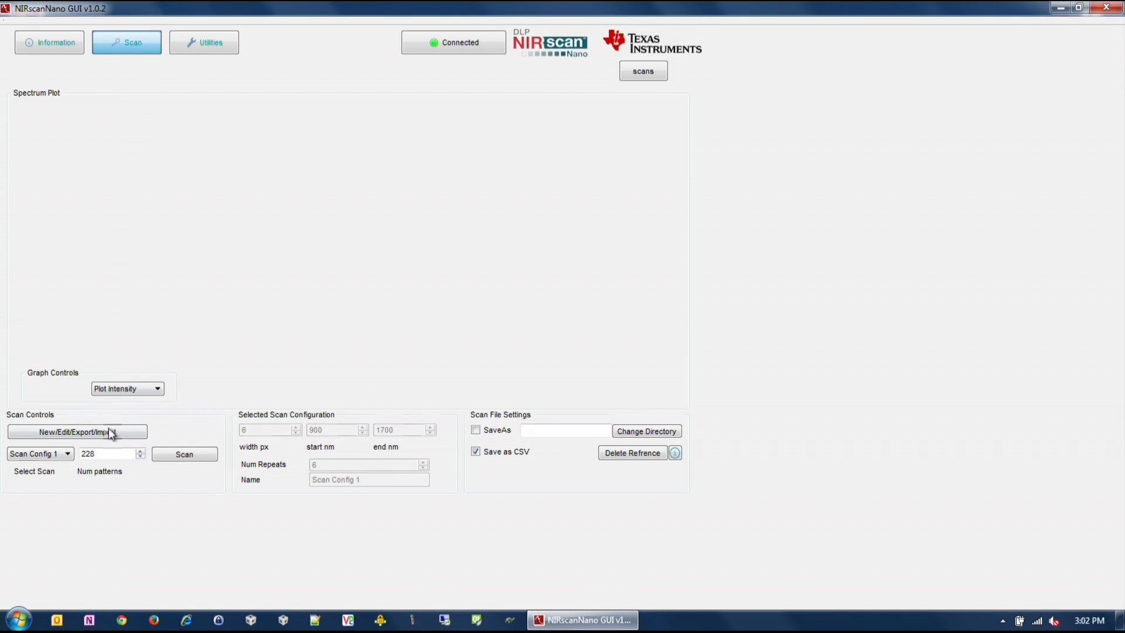
left_click(78, 431)
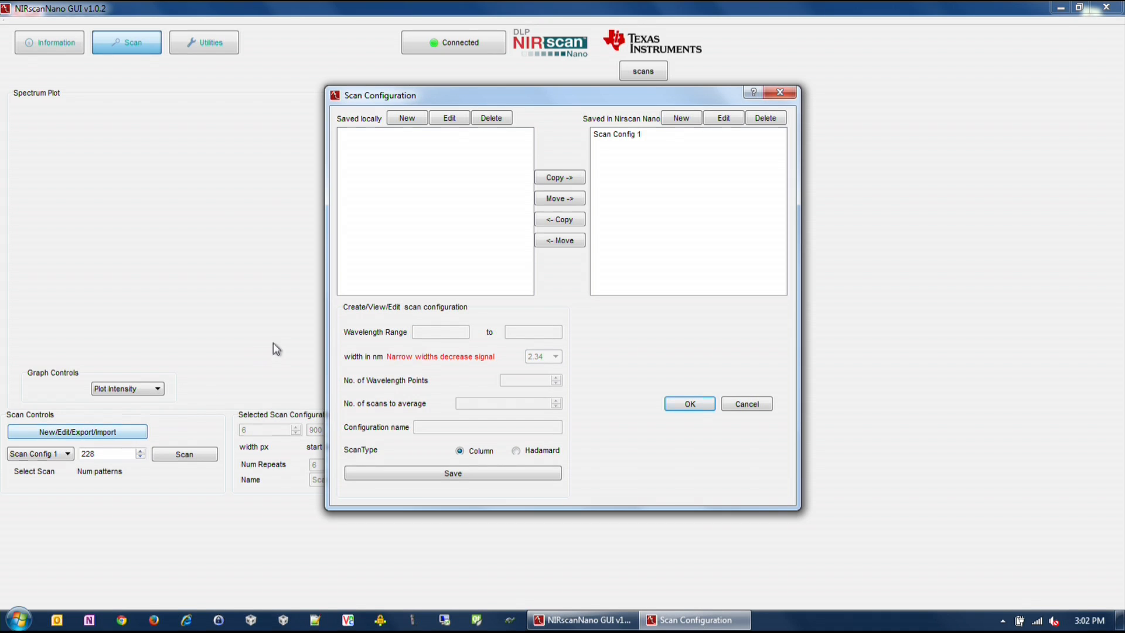
mouse_move(347, 335)
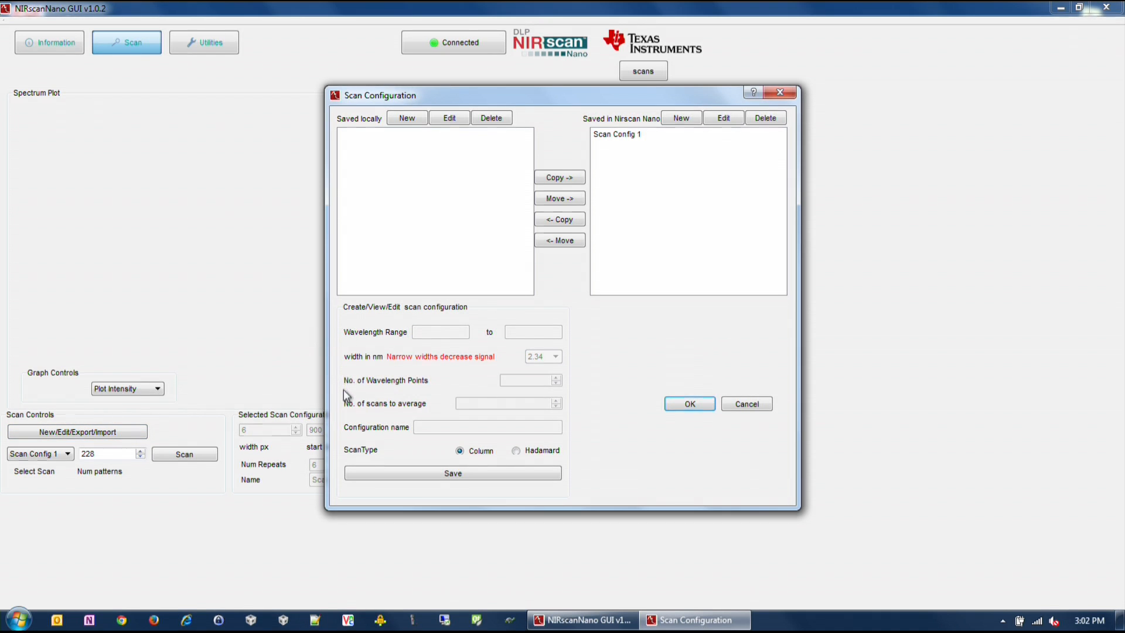
mouse_move(346, 402)
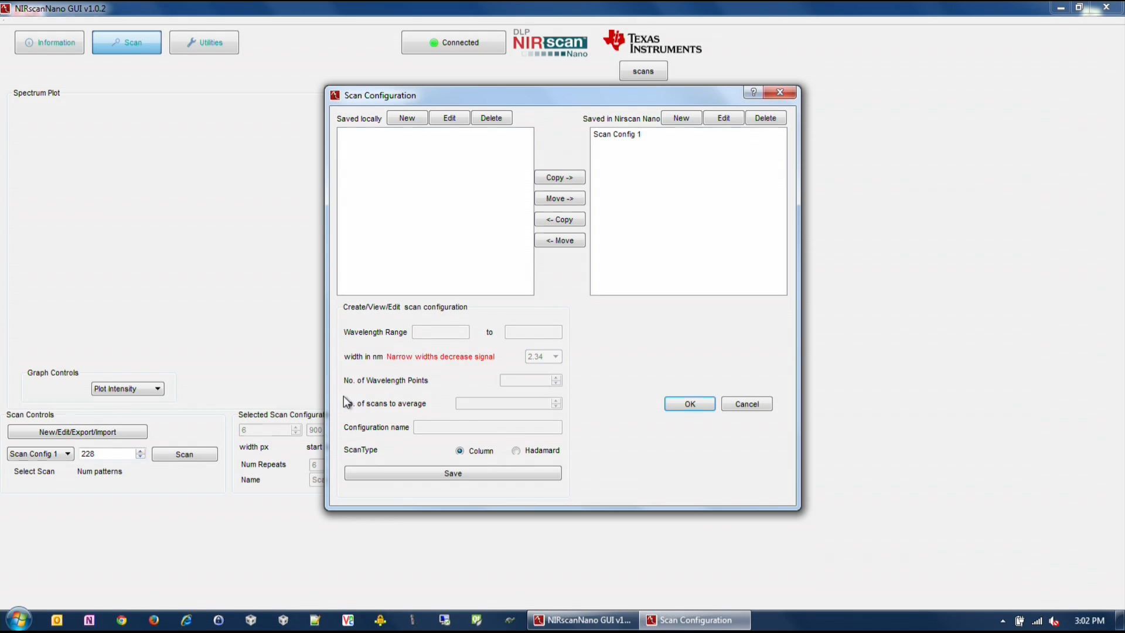
mouse_move(340, 357)
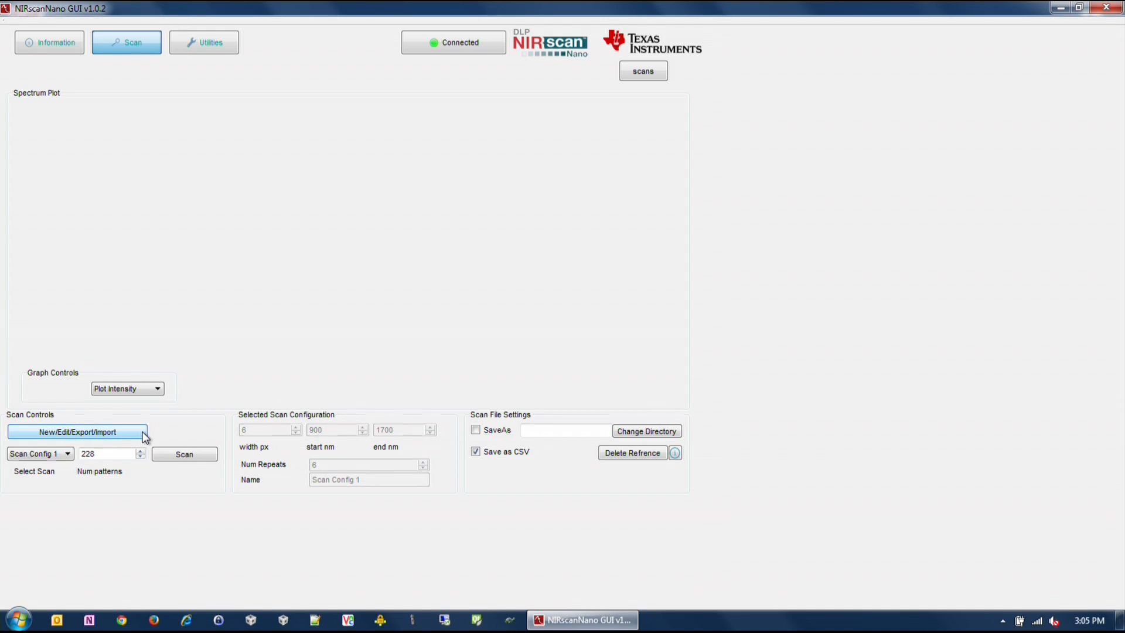
left_click(77, 432)
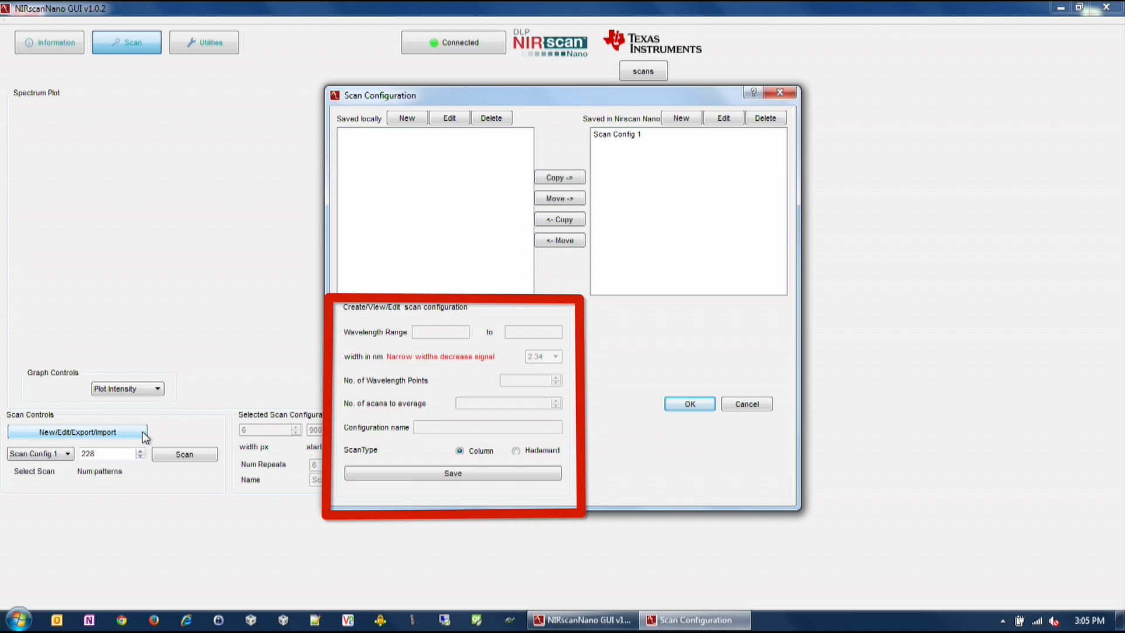
left_click(616, 133)
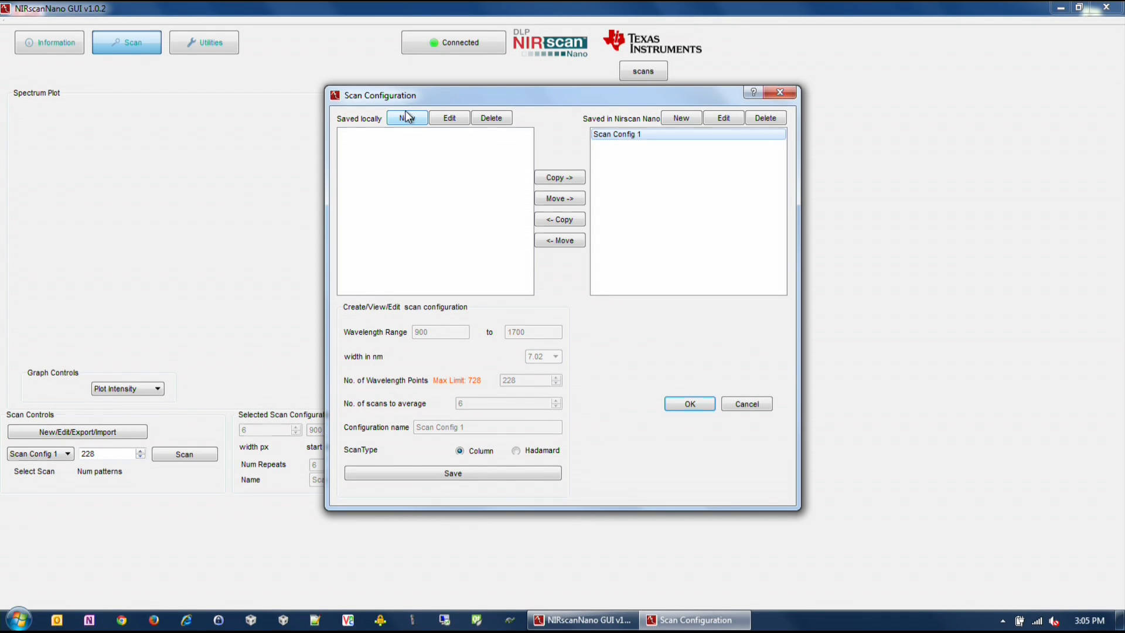
Start a new local configuration with a 900–1700 nm range and 11.70 nm width
left_click(407, 117)
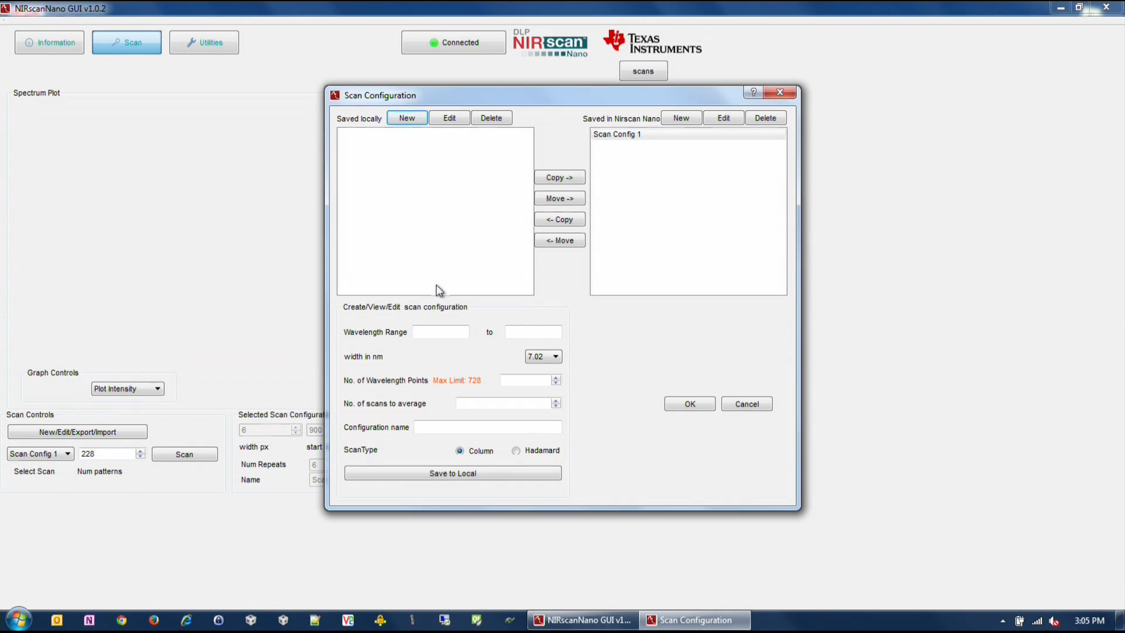
left_click(440, 331)
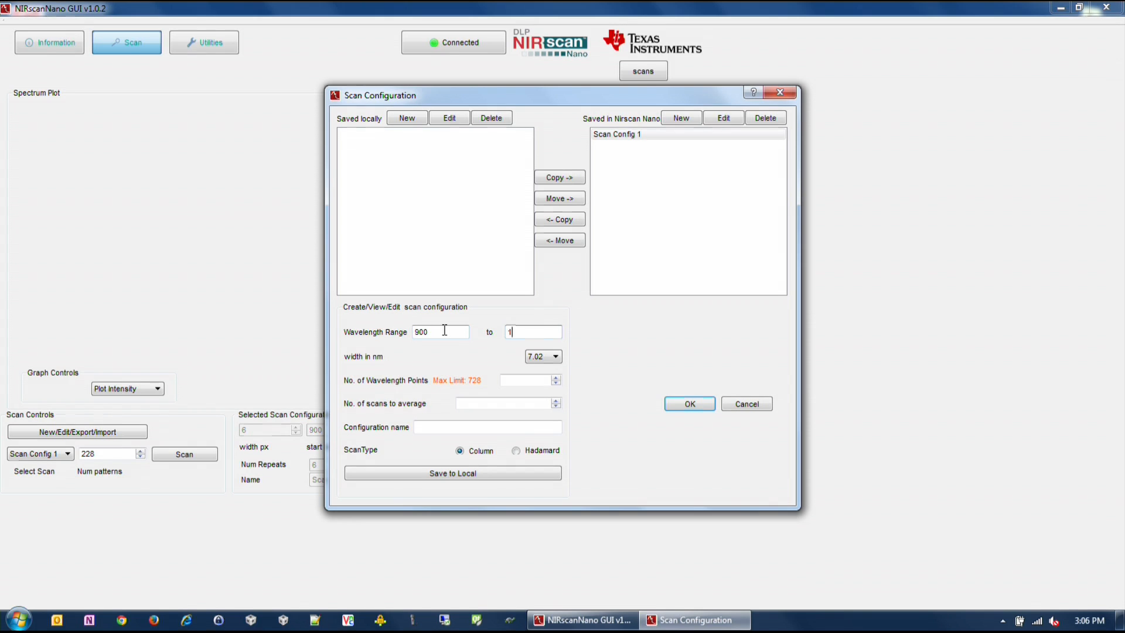
type("700")
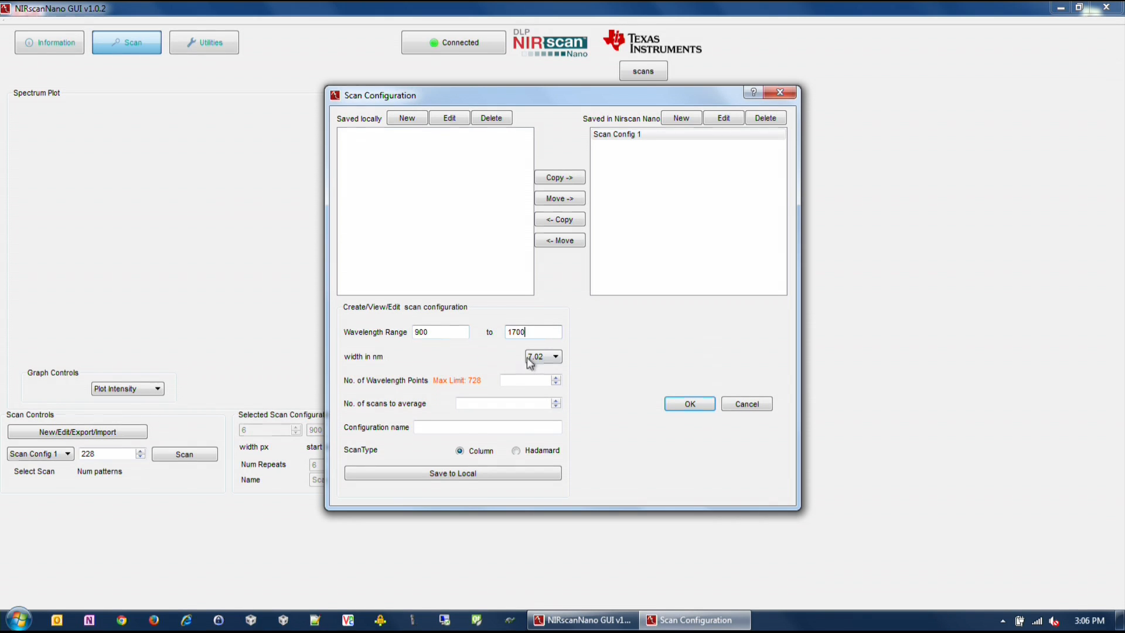
left_click(554, 356)
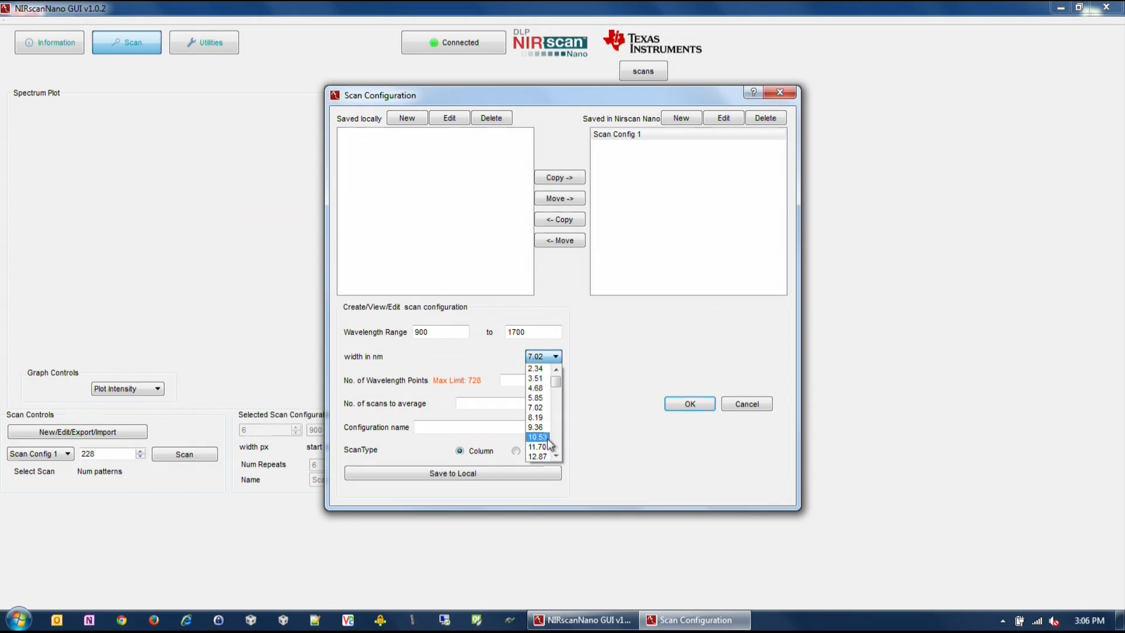
left_click(537, 446)
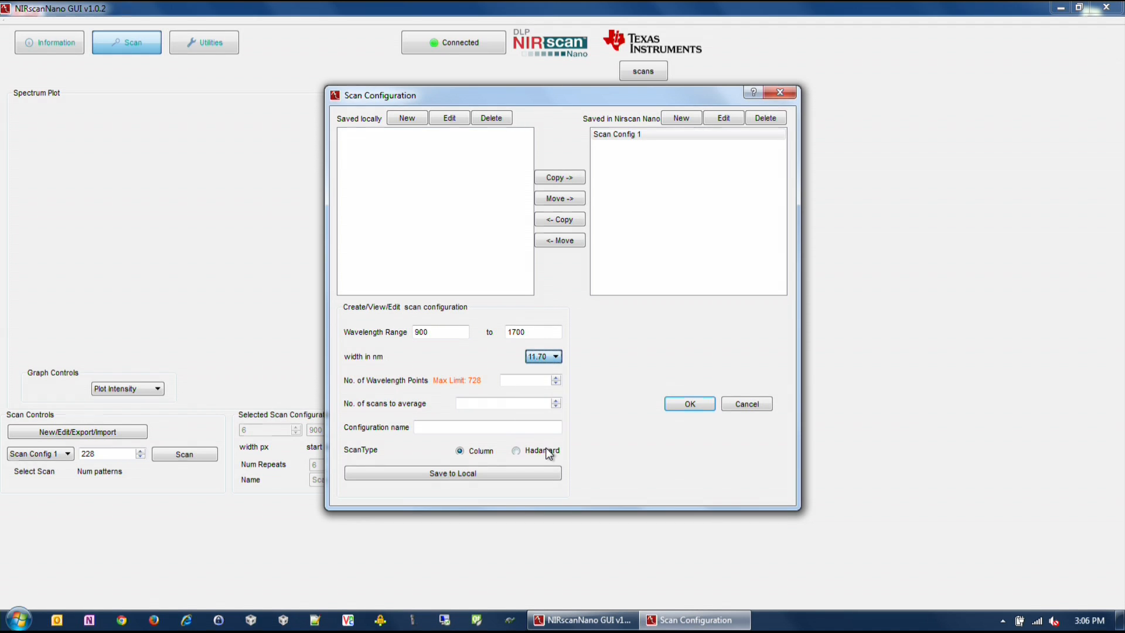
Set 228 wavelength points and 6 scans to average, name it 'Custom COnfig' and accept
left_click(526, 380)
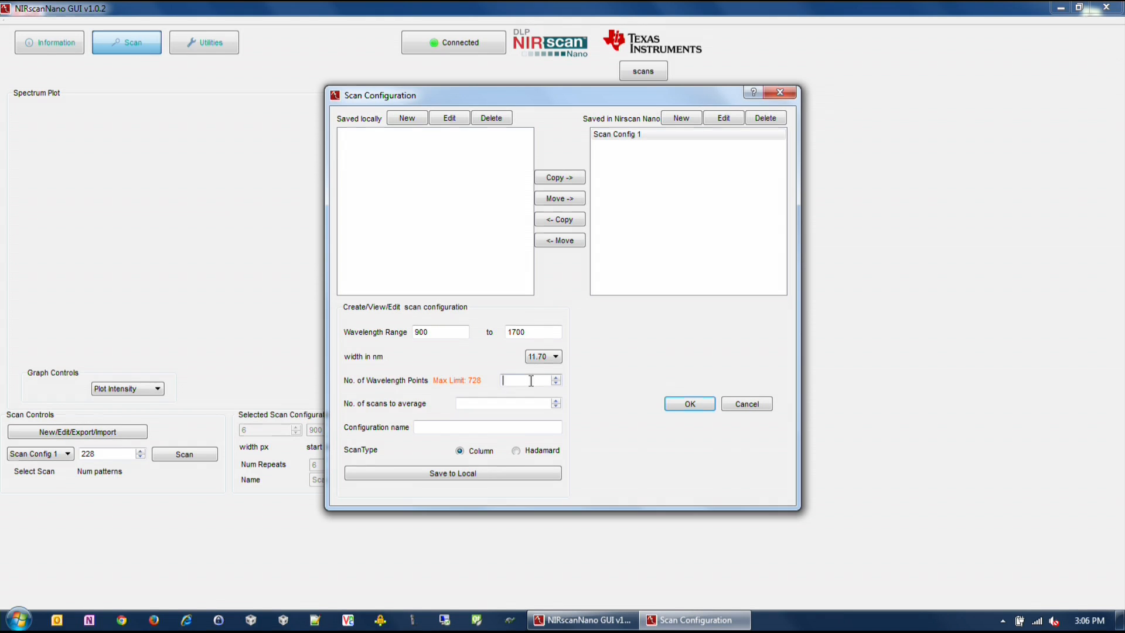
type("228")
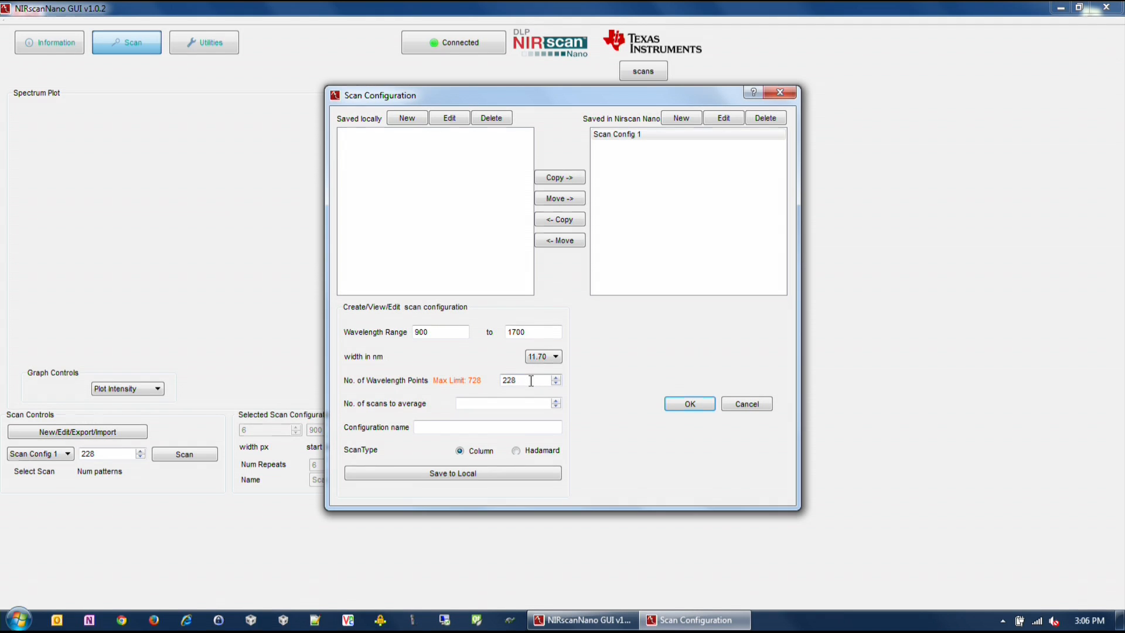
left_click(502, 403)
type("6")
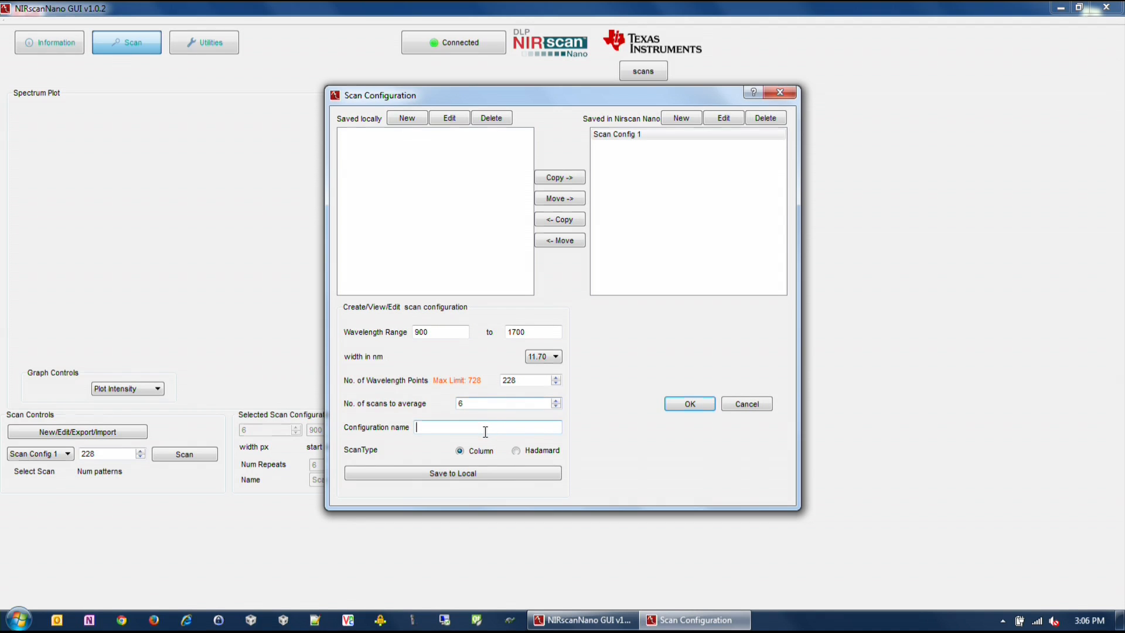
type("Custom")
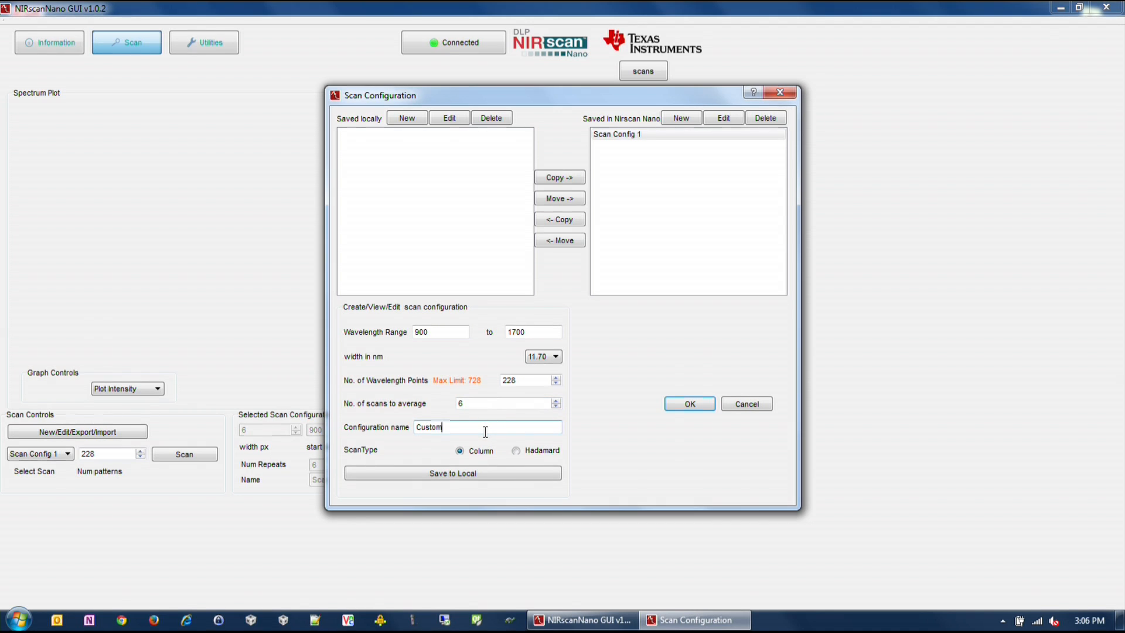
type("COnfig")
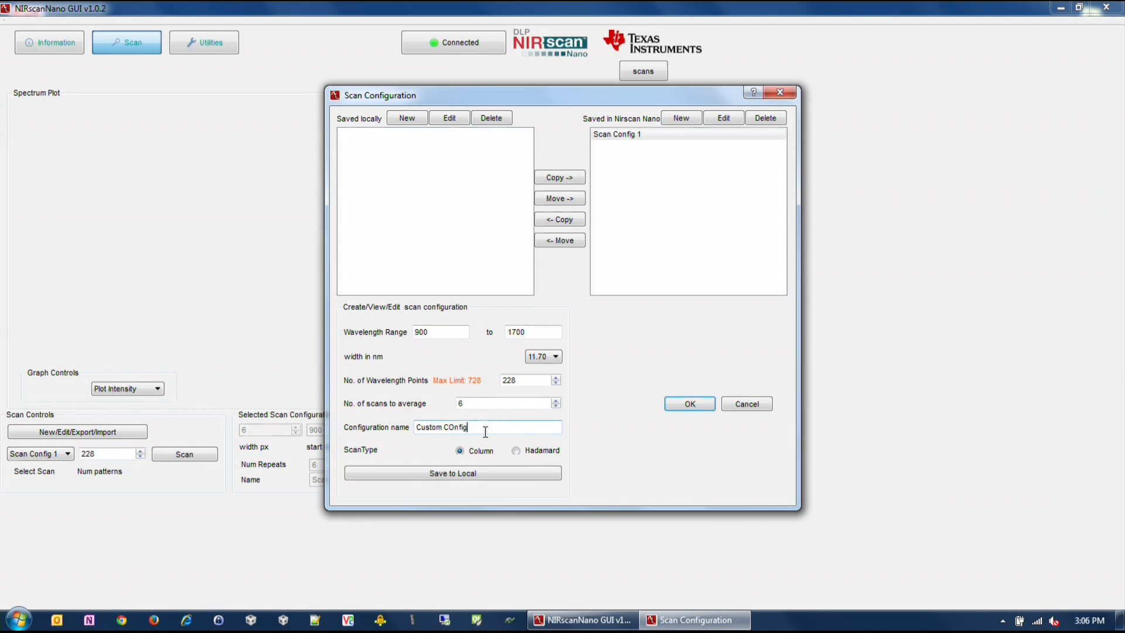
left_click(452, 472)
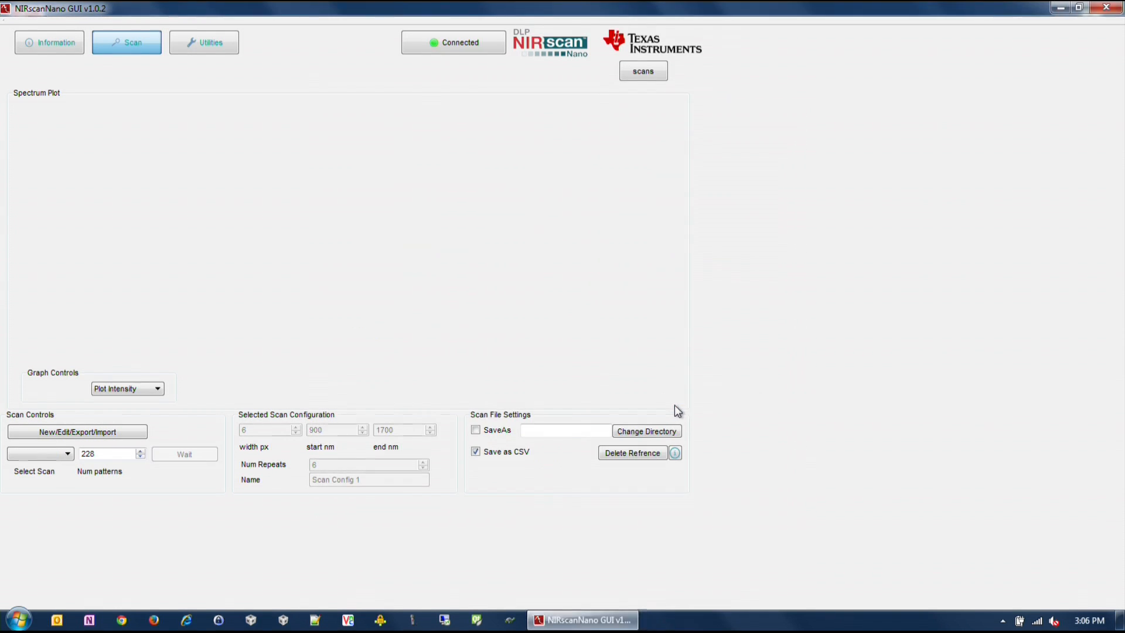
Set the current scan as reference, scan the sample again and plot it as absorbance
left_click(184, 455)
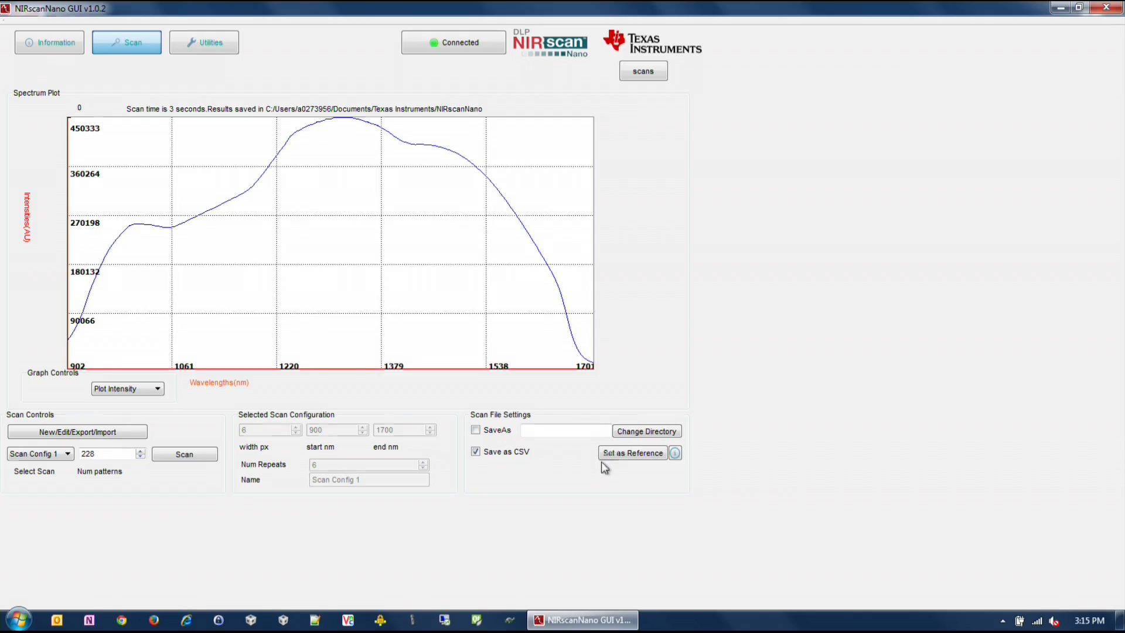
left_click(631, 452)
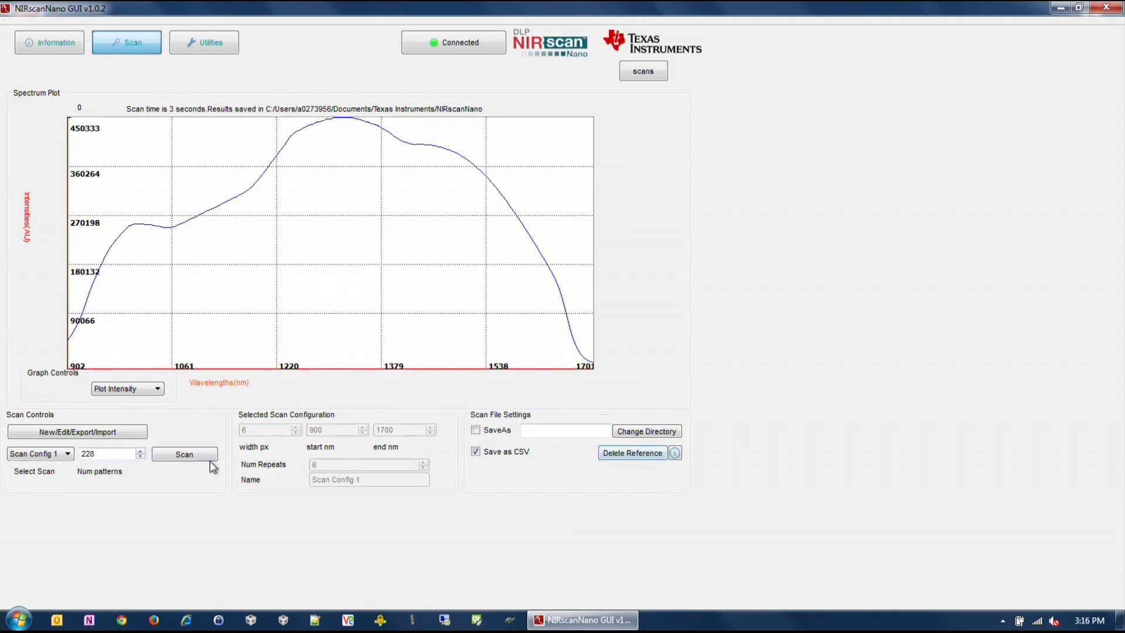
left_click(185, 453)
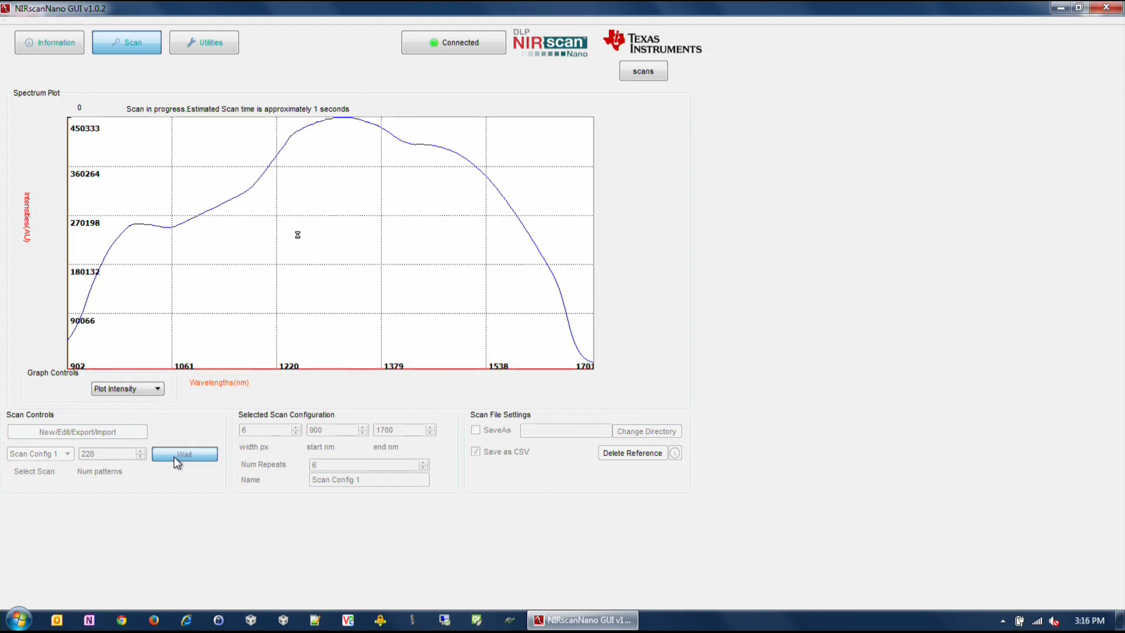
left_click(155, 388)
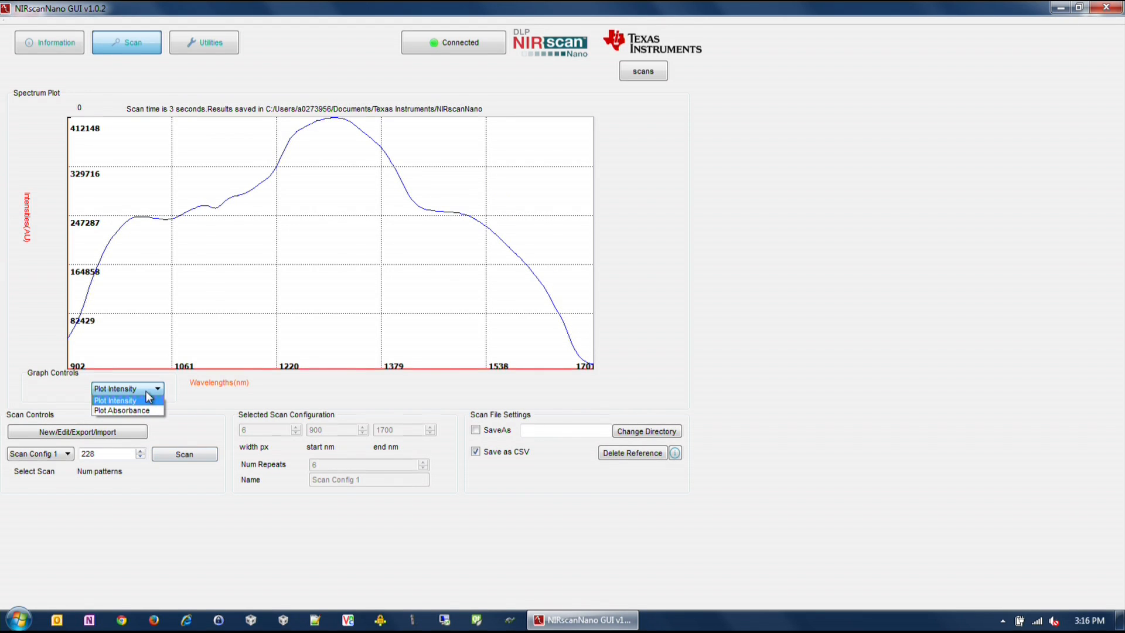
left_click(119, 410)
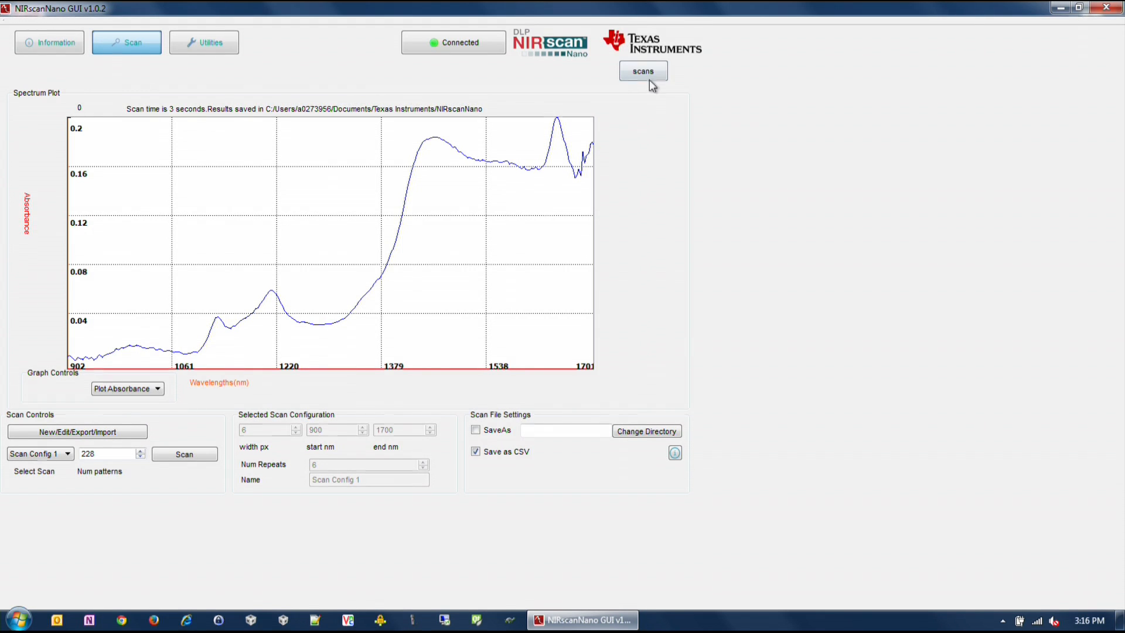
left_click(642, 70)
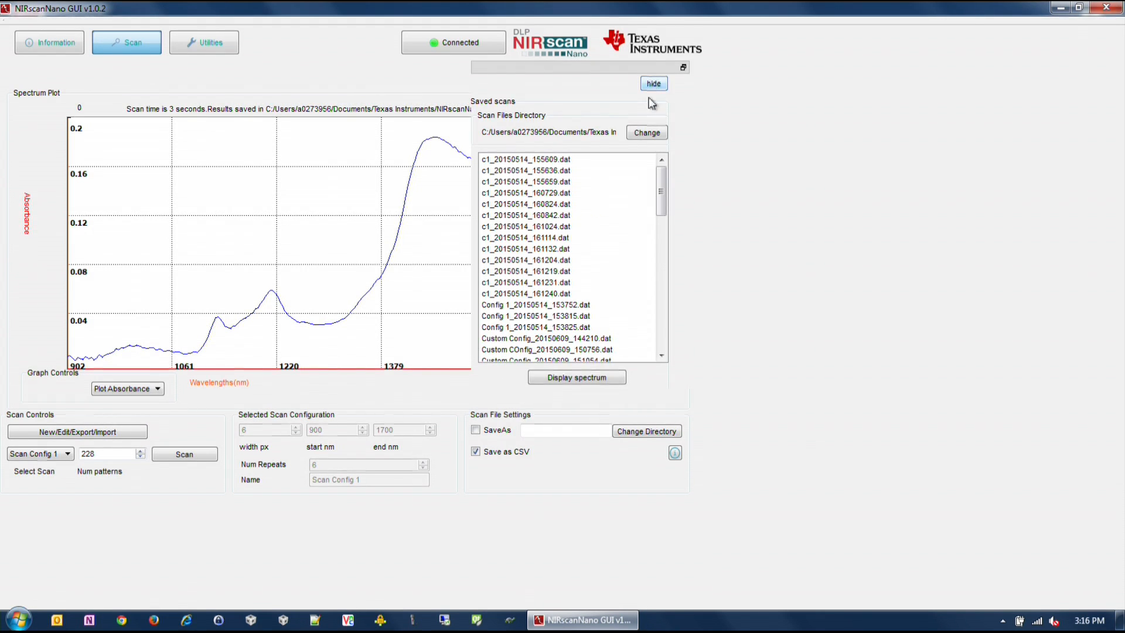
scroll("down", 3)
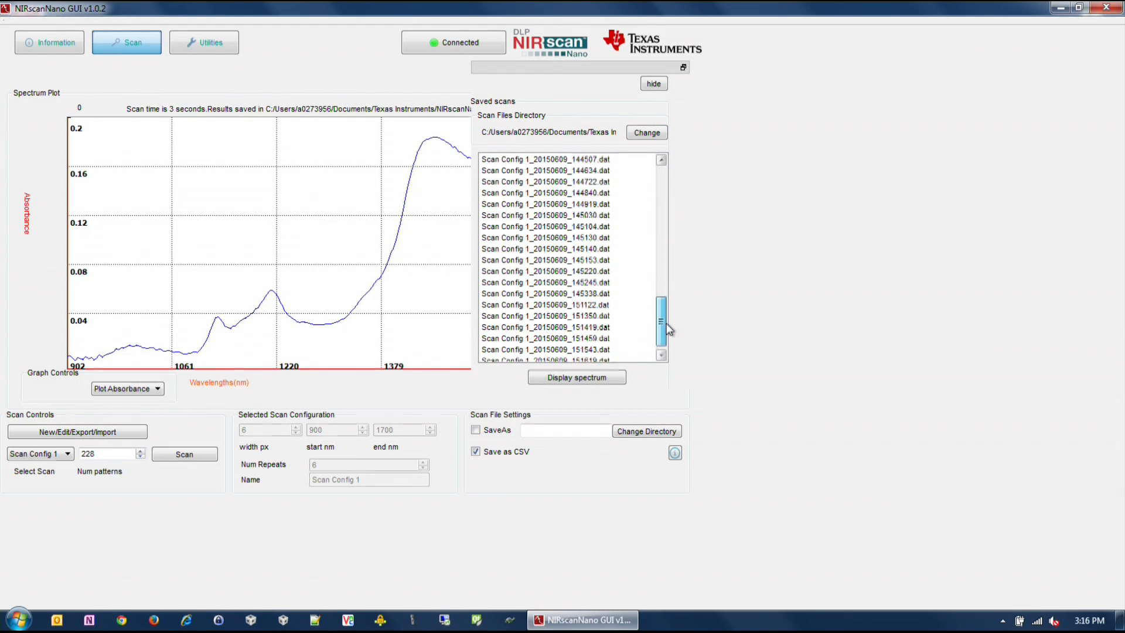
scroll("down", 3)
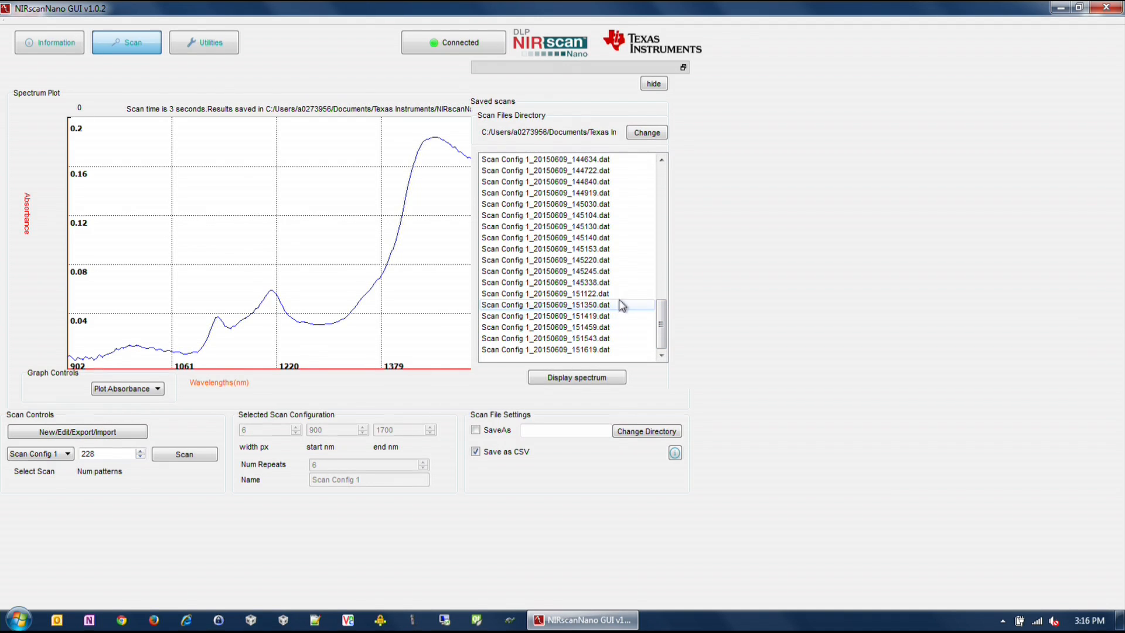
left_click(562, 283)
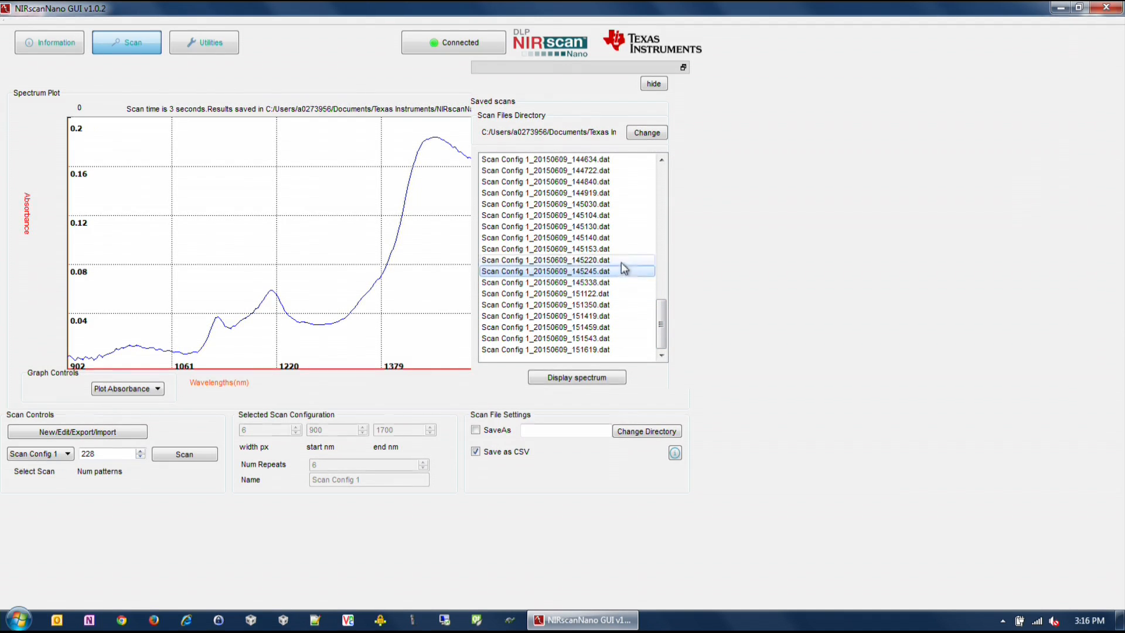
left_click(545, 260)
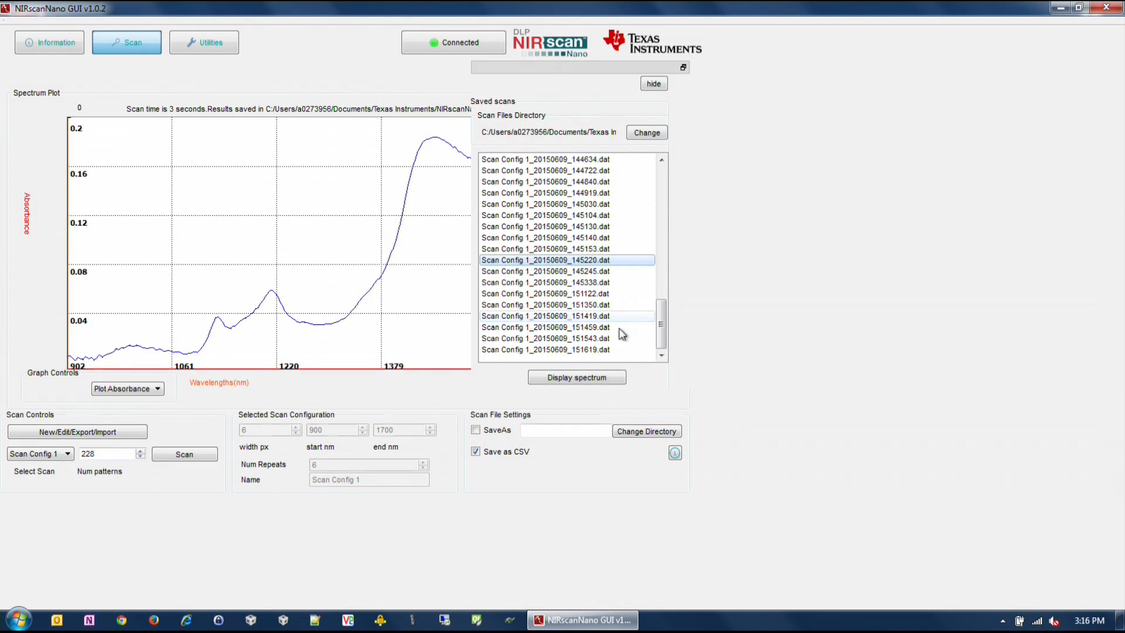
left_click(576, 378)
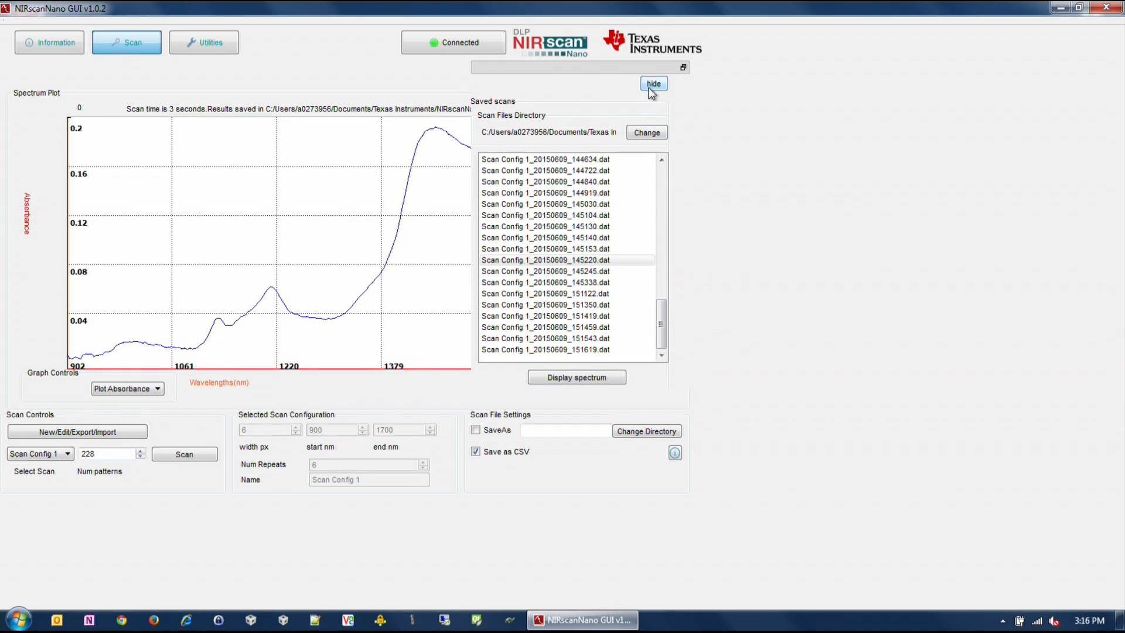
left_click(652, 83)
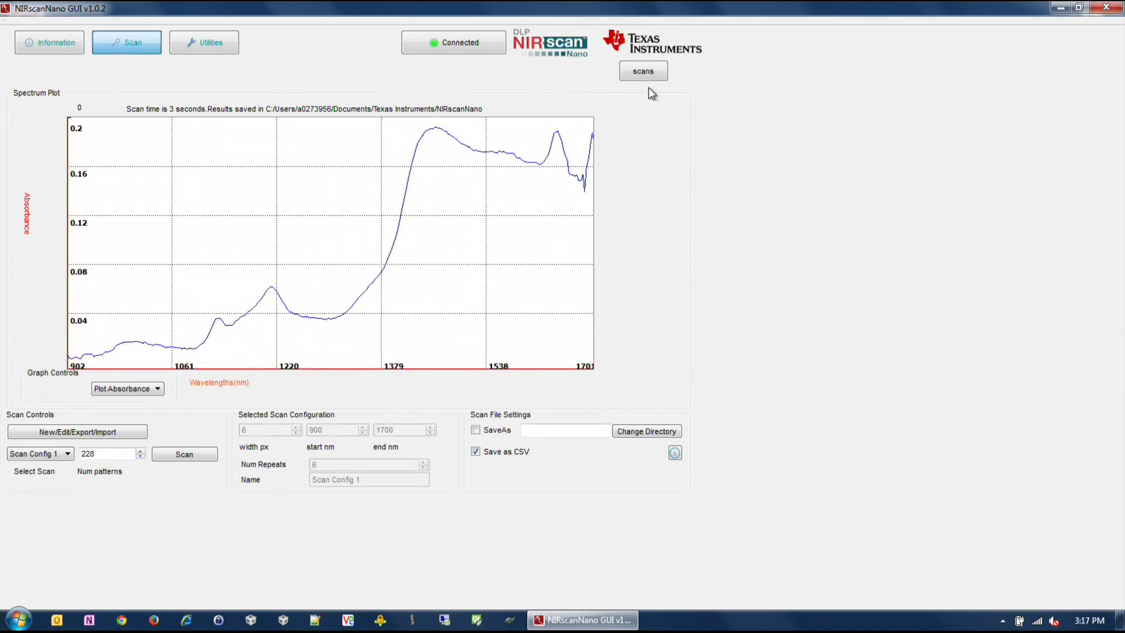
In Utilities, read the battery charger status, sensor values, device date/time and PGA gain
left_click(204, 42)
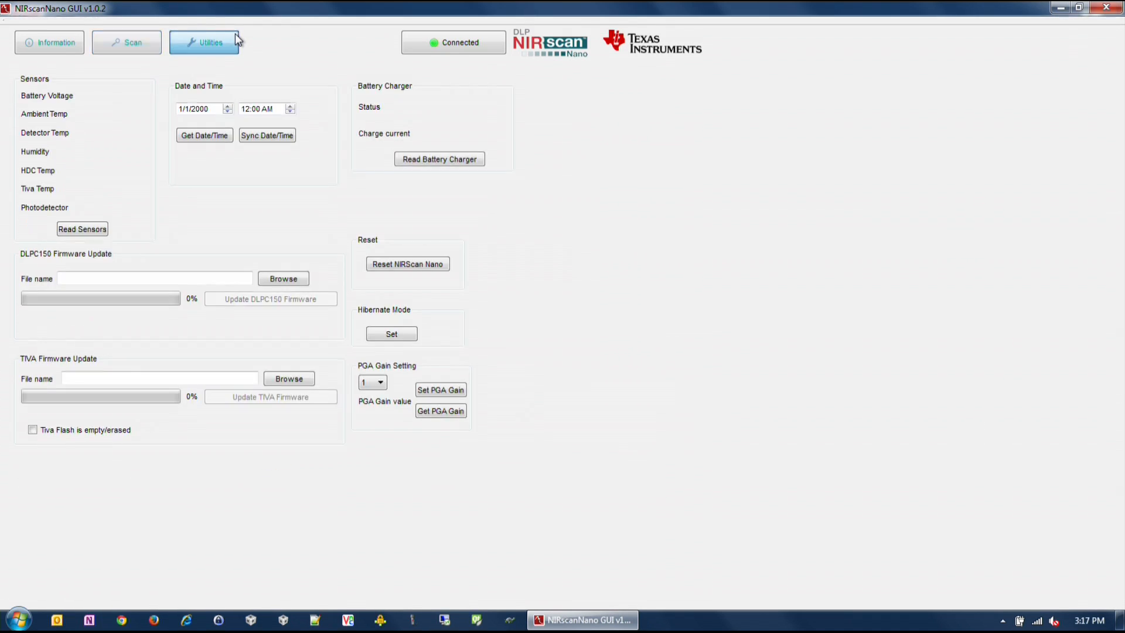
left_click(439, 159)
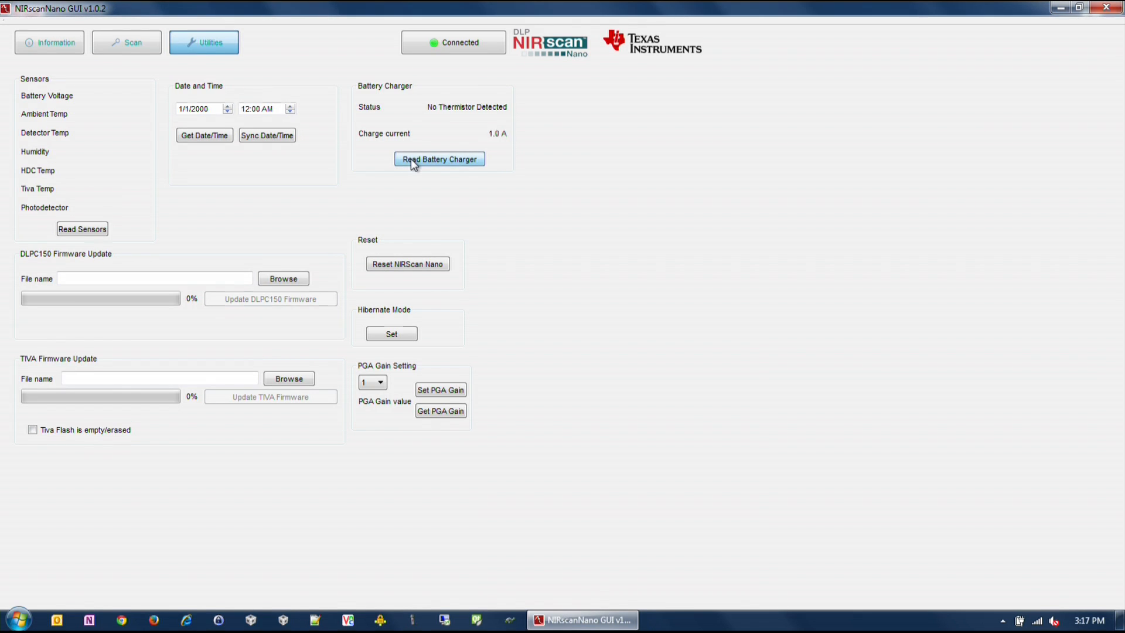
left_click(82, 229)
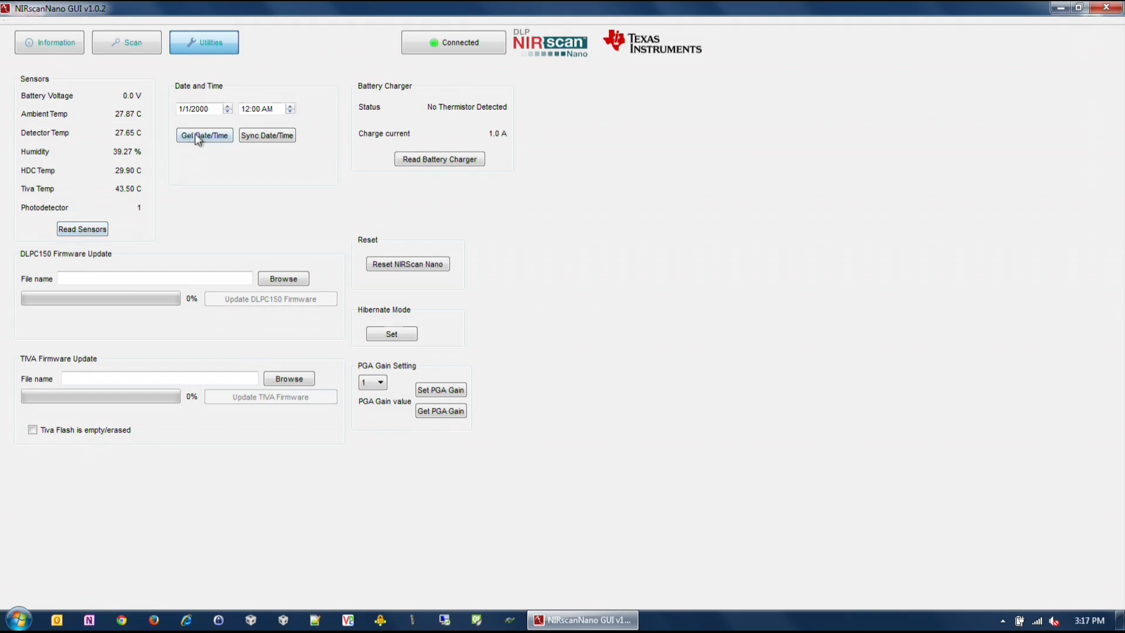
left_click(204, 136)
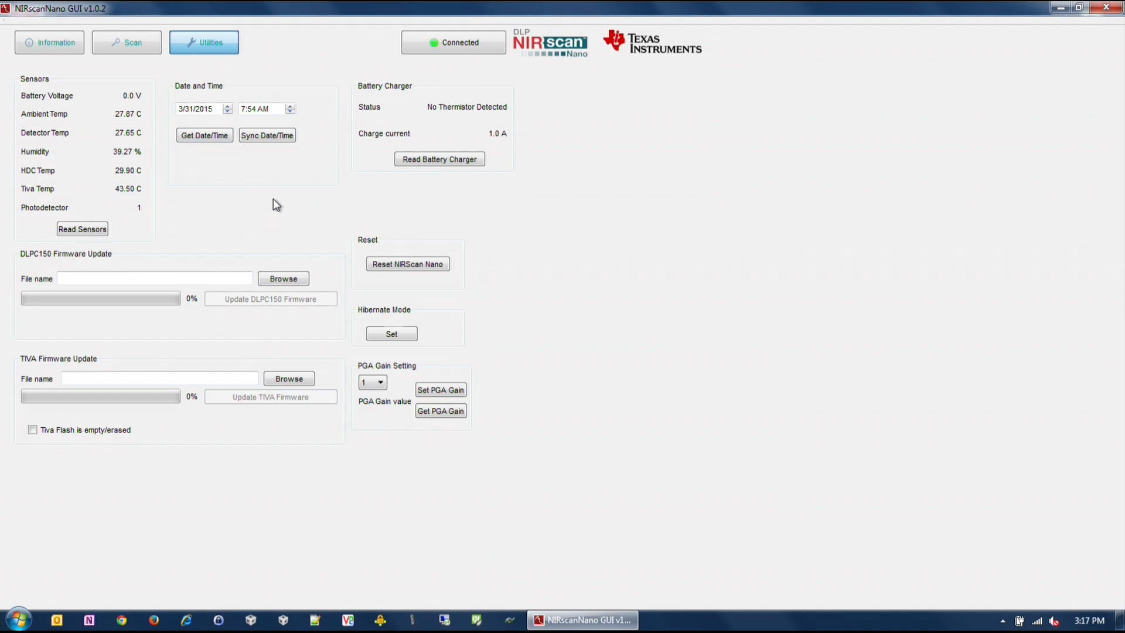
mouse_move(299, 228)
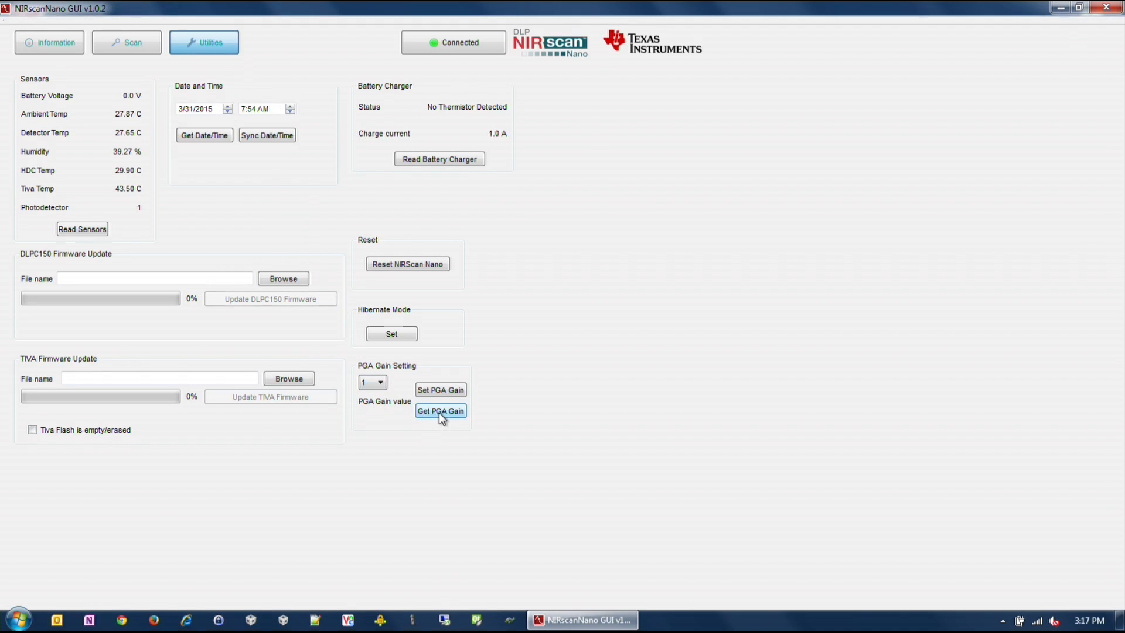
left_click(441, 411)
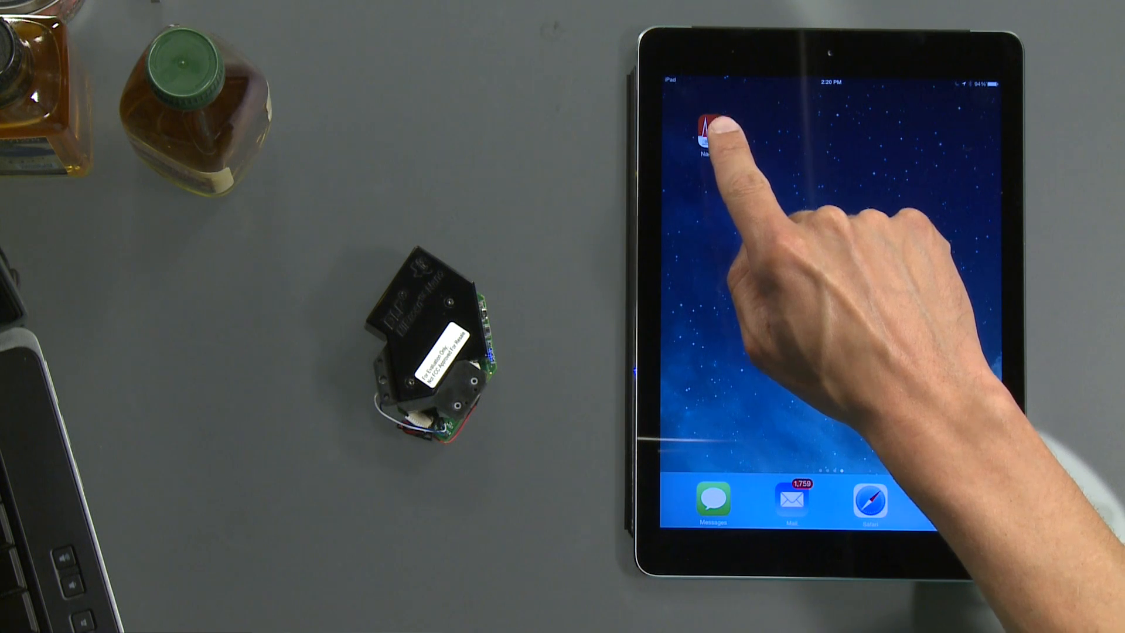
Launch the NIRScan Nano iOS app and start a new scan with Scan Config 1
left_click(708, 131)
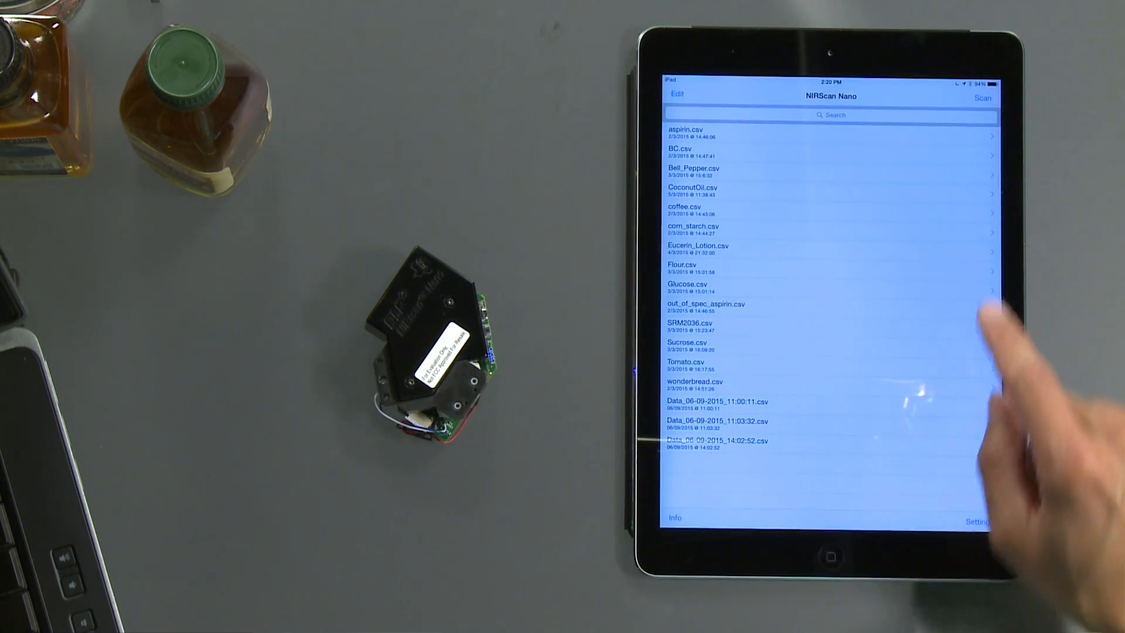
left_click(984, 98)
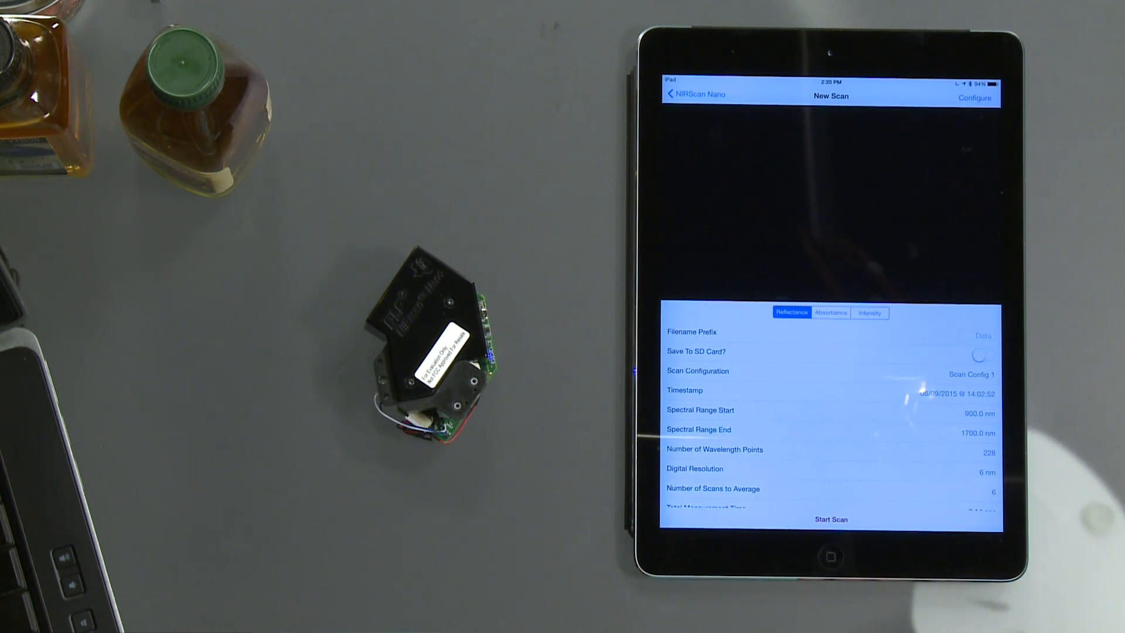
left_click(830, 519)
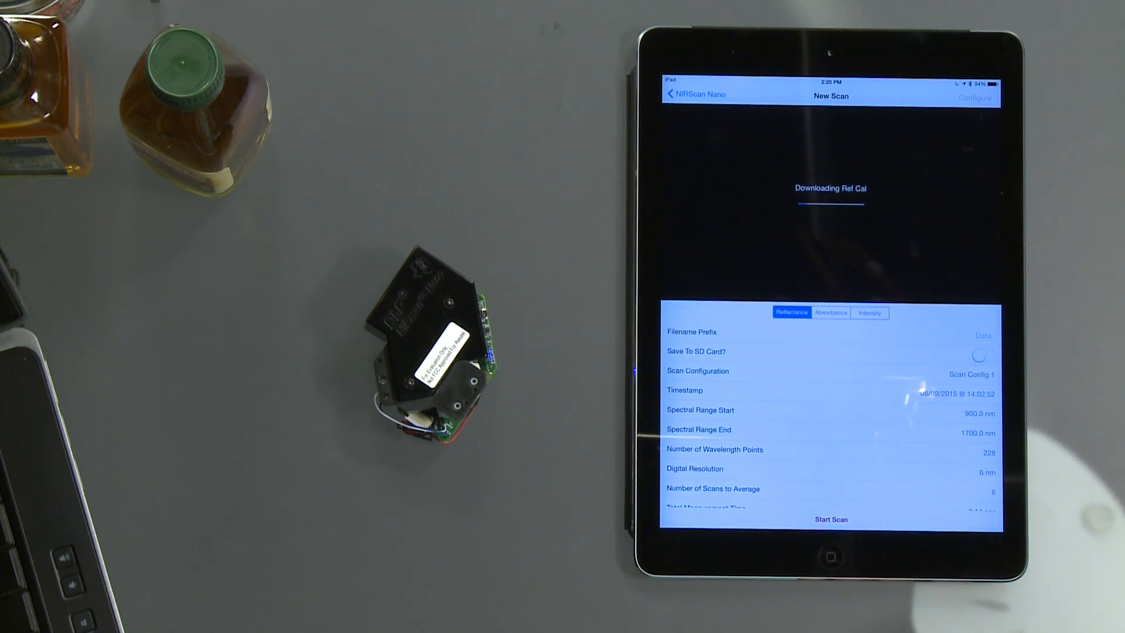